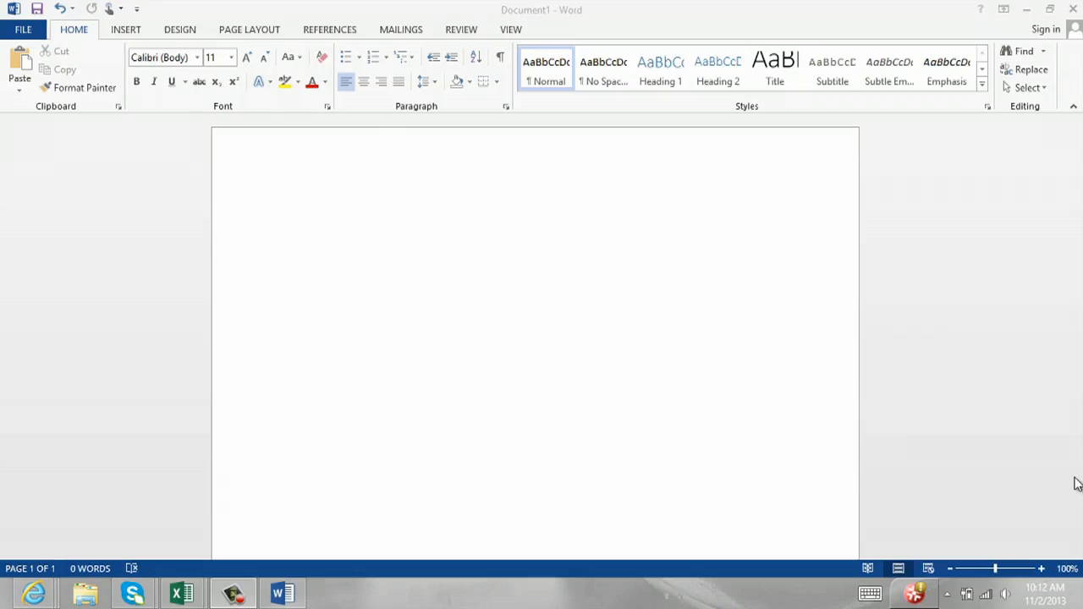
mouse_move(404, 251)
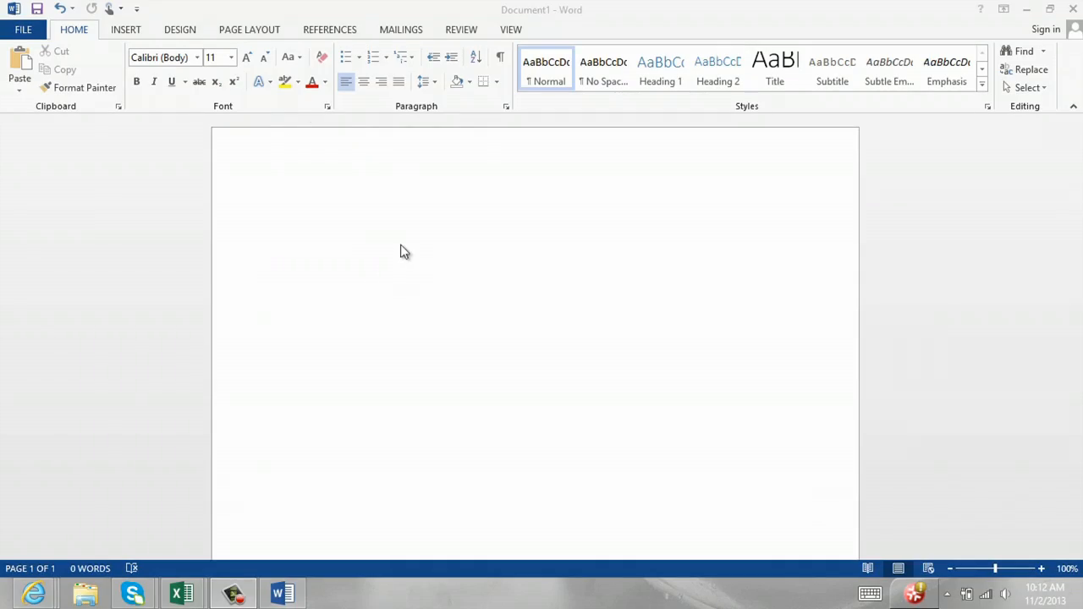
mouse_move(144, 40)
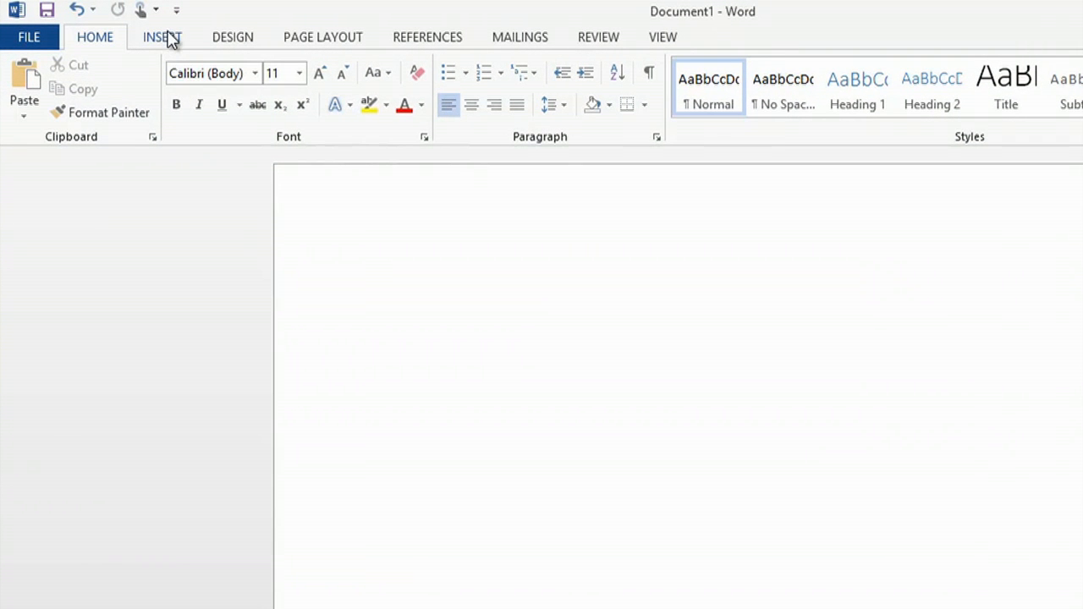
Draw an empty text box near the top of the page via Insert > Text Box.
click(163, 37)
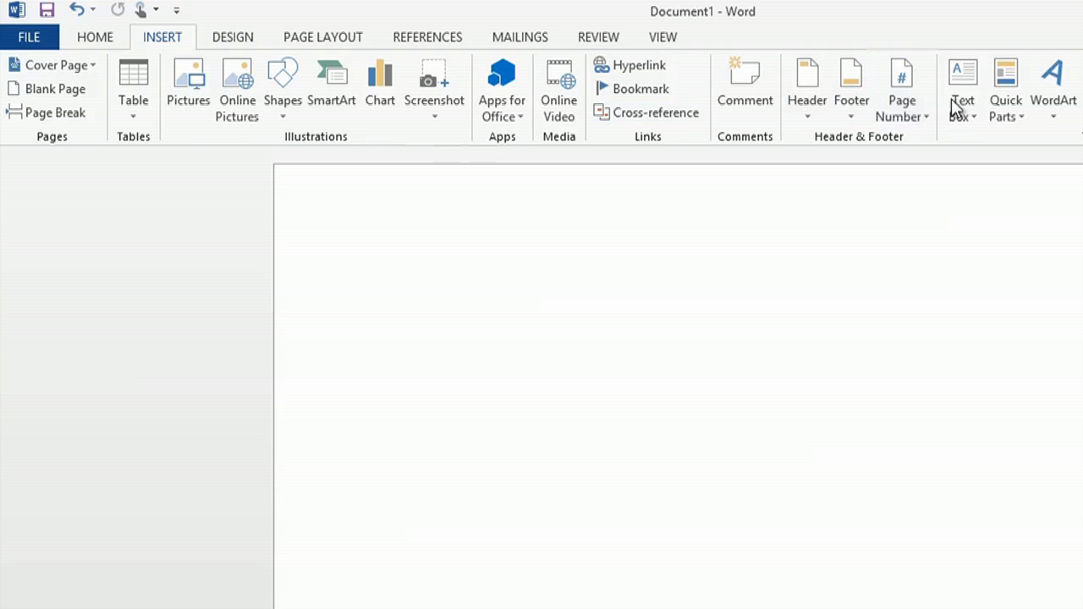
click(960, 92)
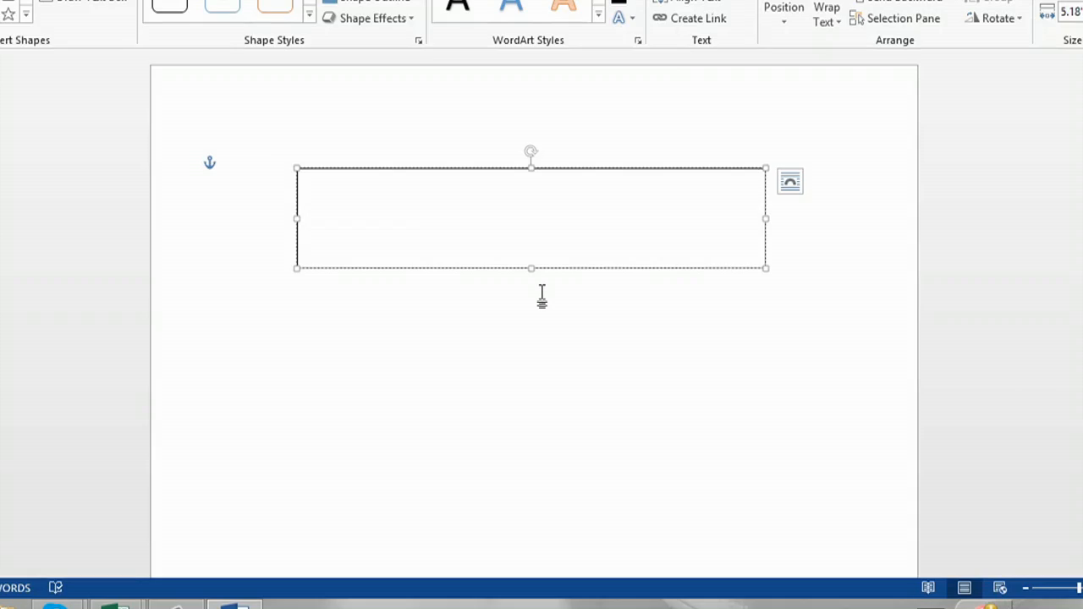
Enter 'Sample Text' into the text box.
text(Sample Text)
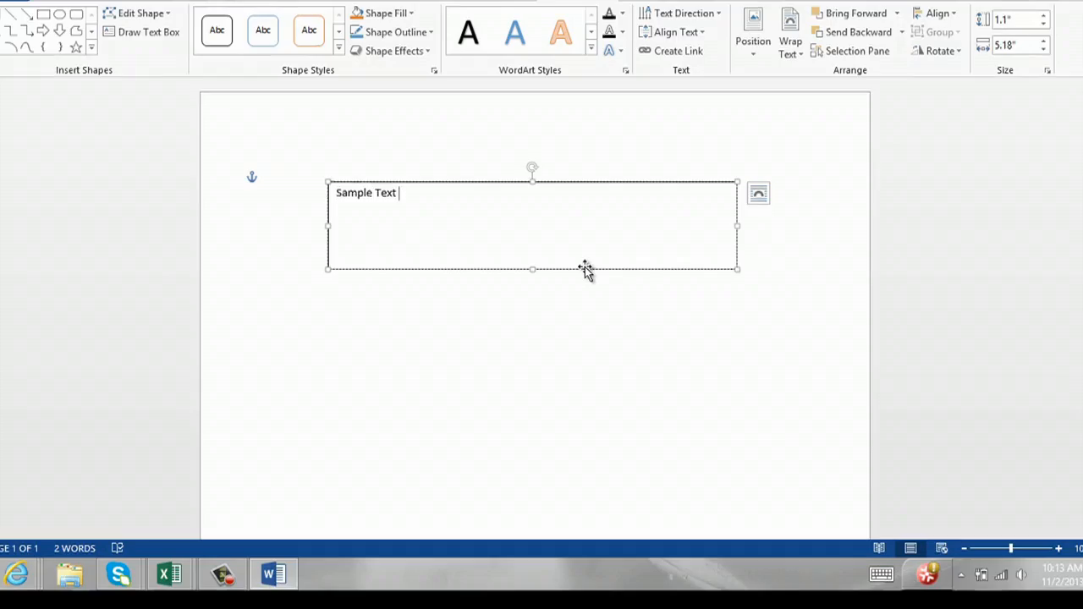
right_click(585, 271)
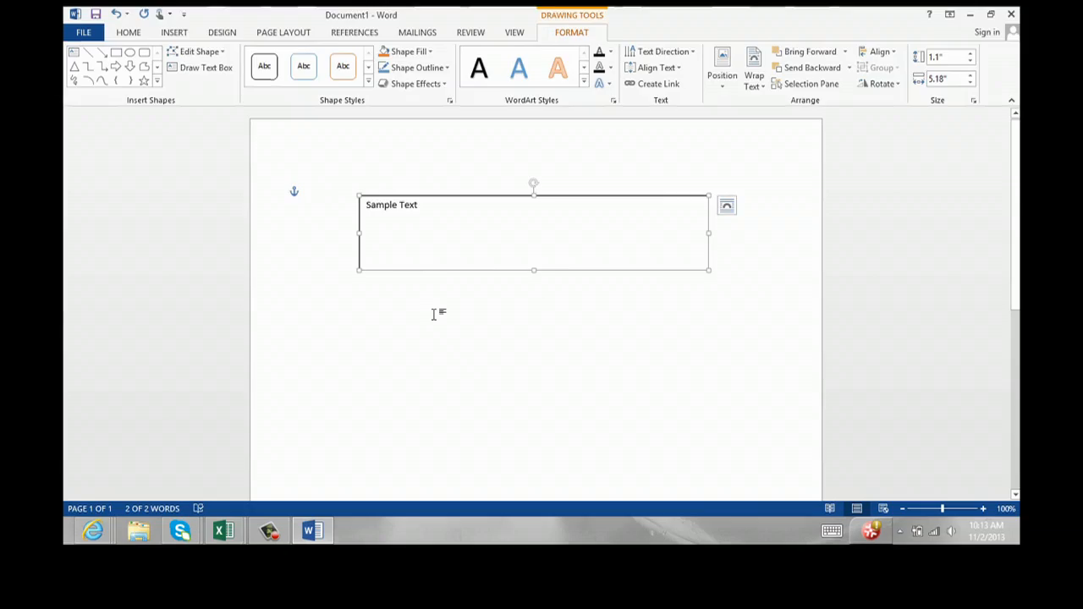
Copy the Sample Text box and paste it back as a picture.
right_click(433, 314)
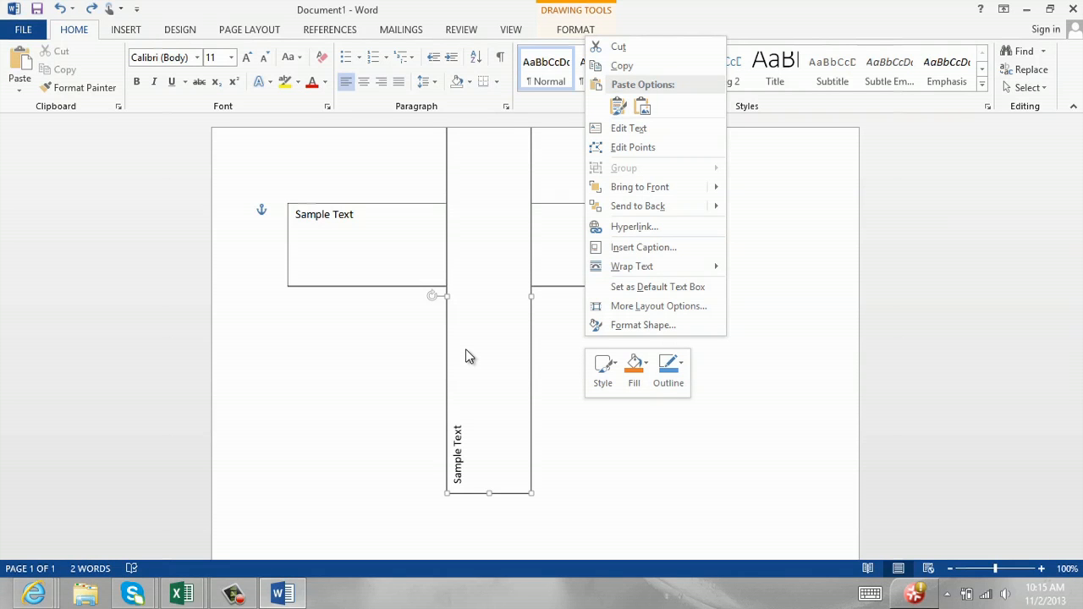
mouse_move(521, 338)
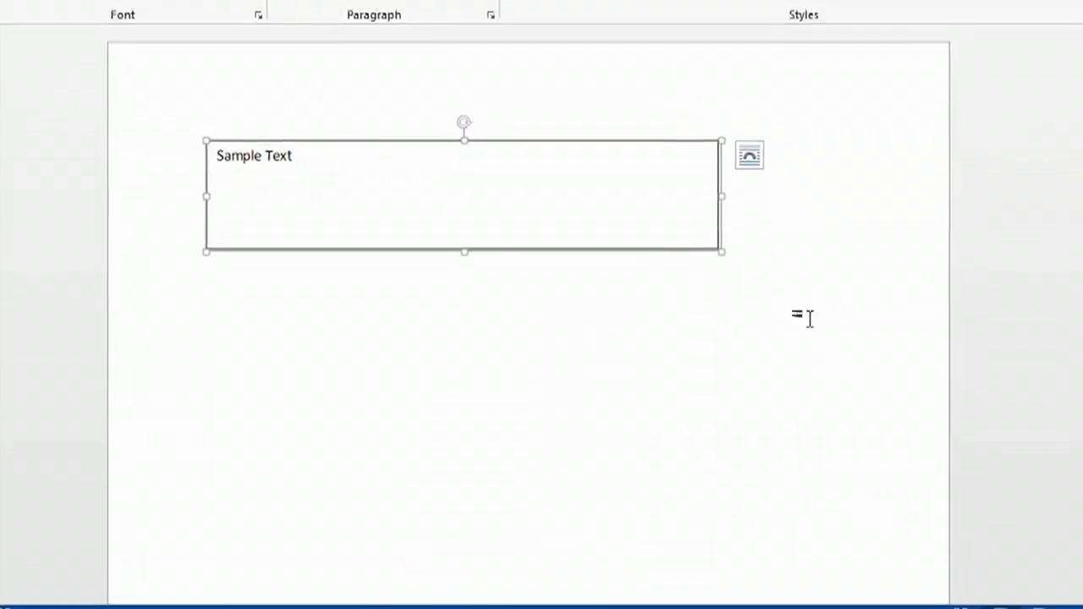
Flip the Sample Text picture horizontally so the words read backwards.
click(567, 34)
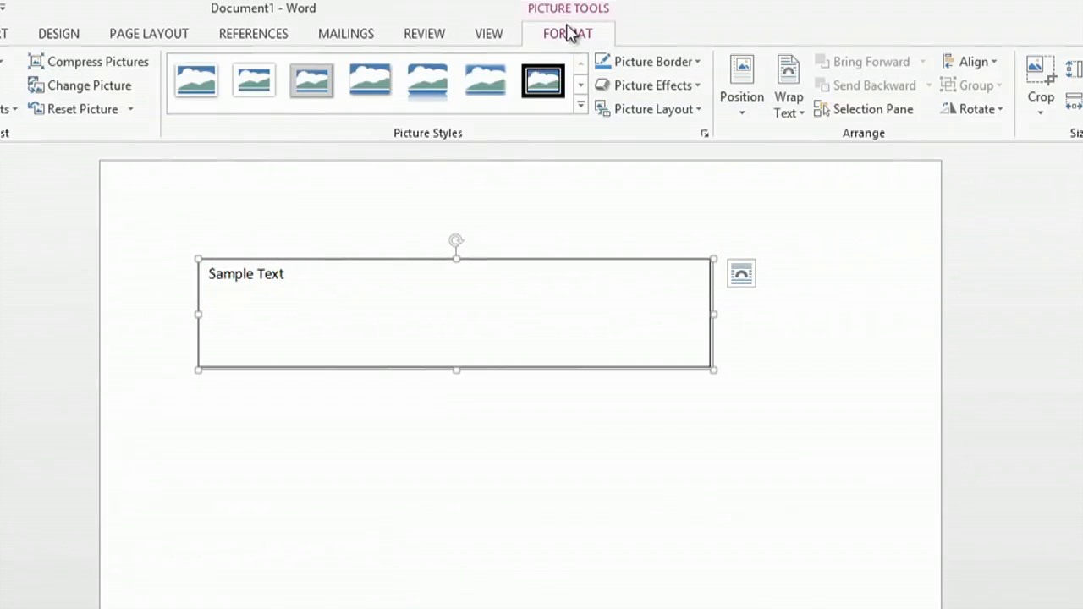
click(974, 108)
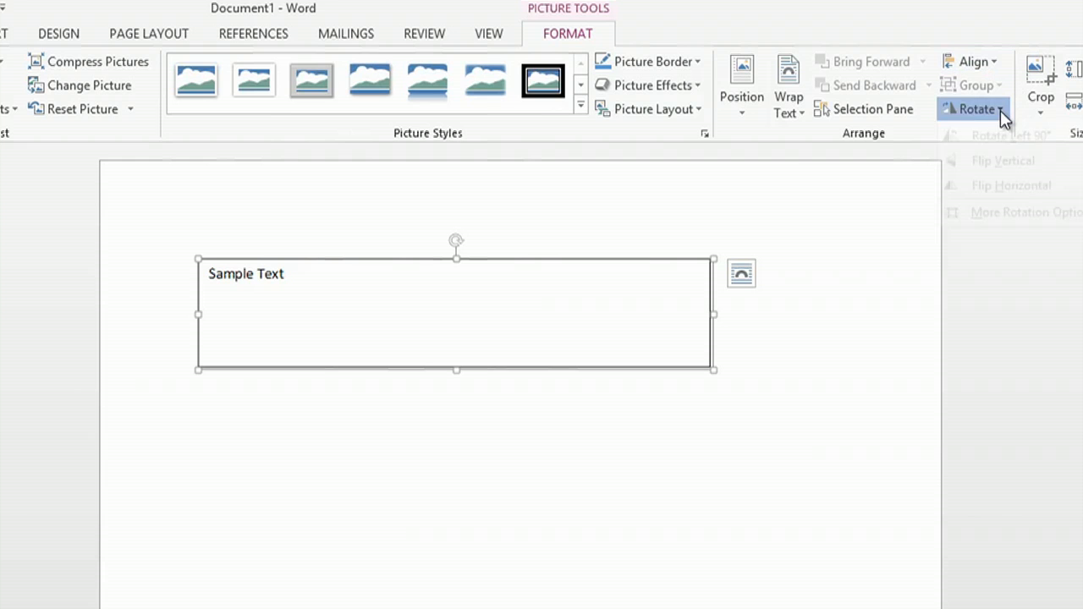
click(972, 108)
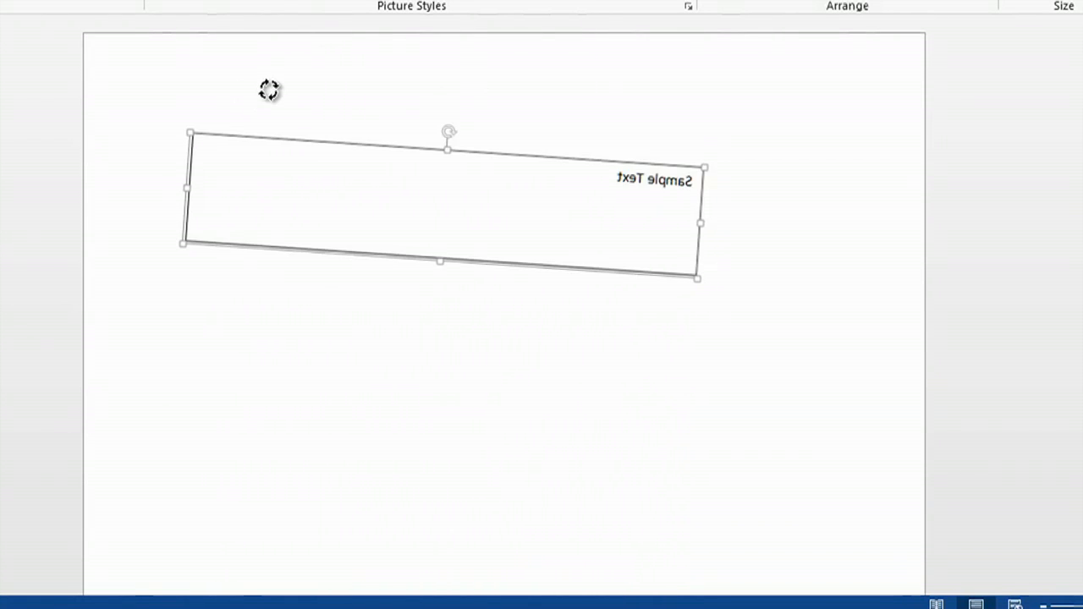
Rotate the mirrored picture back until it sits level on the page.
drag(450, 132, 440, 112)
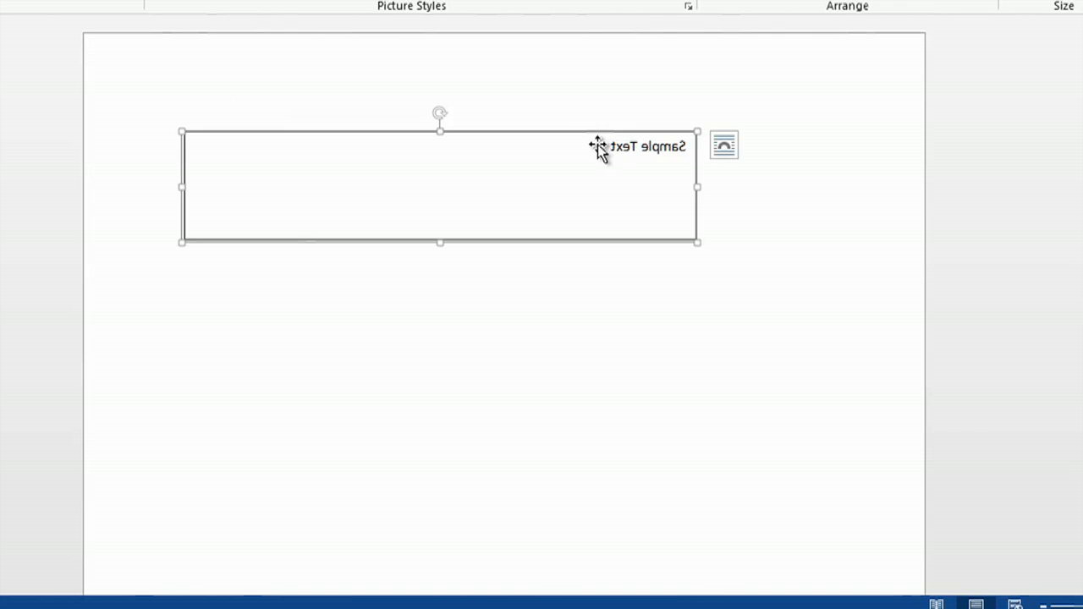
mouse_move(477, 345)
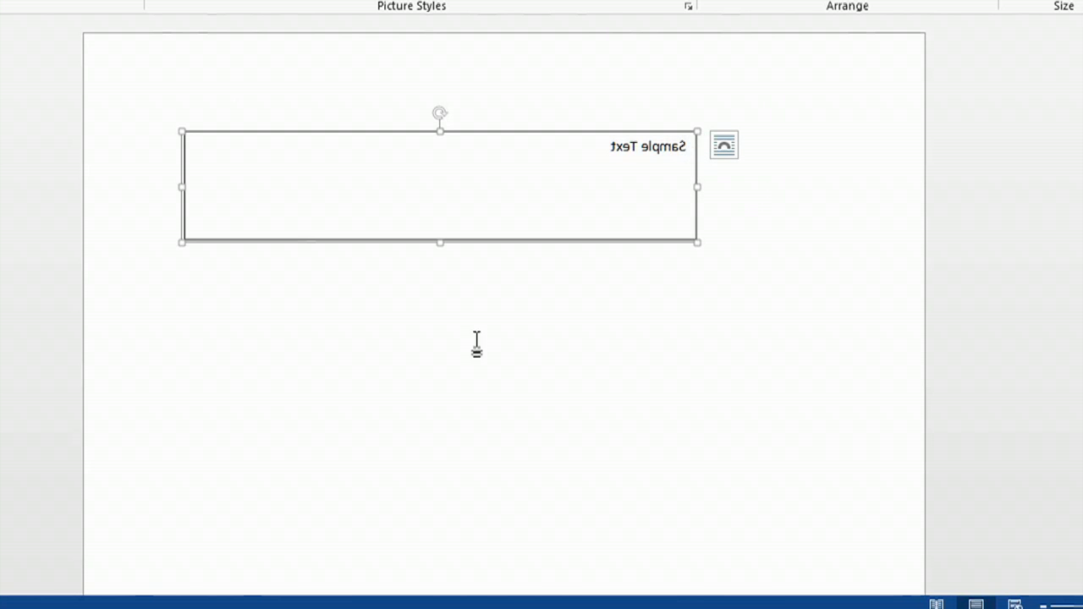